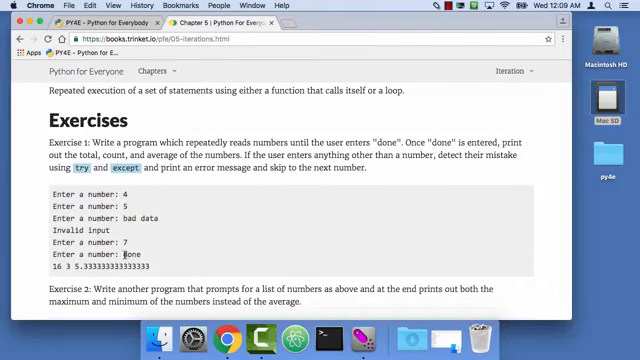
- Read Exercise 1's sample run in Chrome, highlighting 'done', then bring Atom forward
{"action": "double_click", "coordinate": [129, 261]}
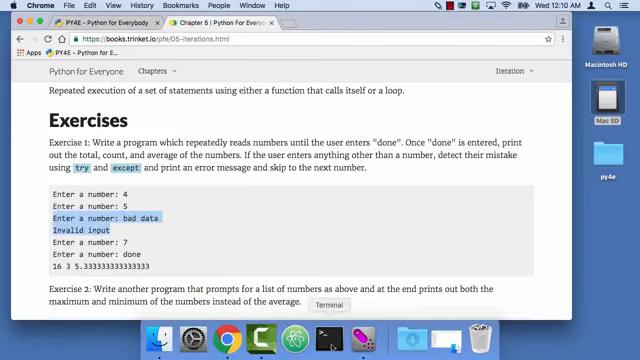
{"action": "left_click", "coordinate": [331, 347]}
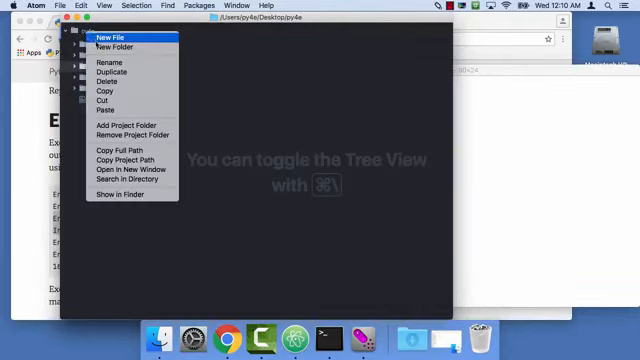
- Create an ex_05_01 folder in py4e and save a new file there as ex_05_01.py
{"action": "left_click", "coordinate": [116, 46]}
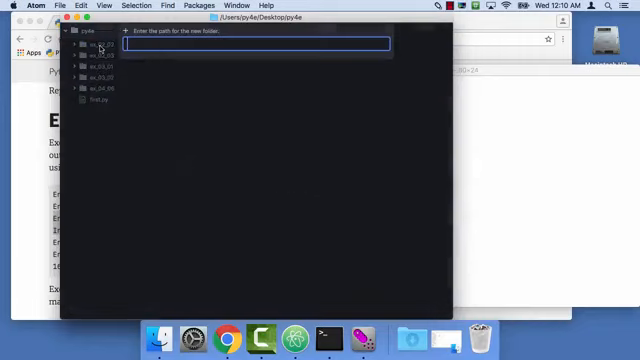
{"action": "type", "text": "ex_05"}
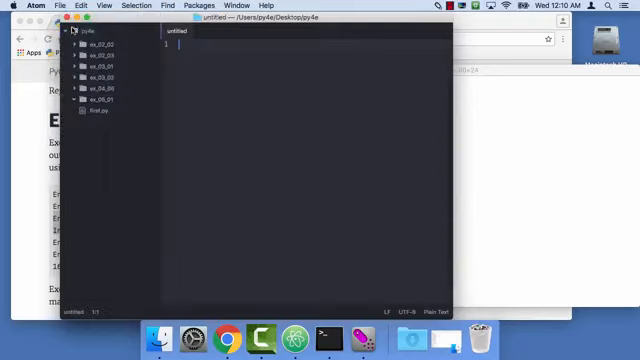
{"action": "left_click", "coordinate": [68, 8]}
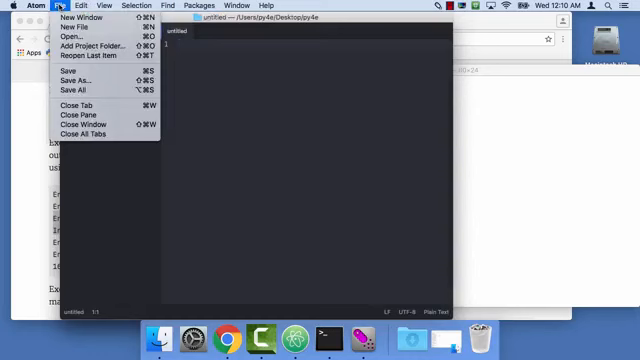
{"action": "left_click", "coordinate": [74, 85]}
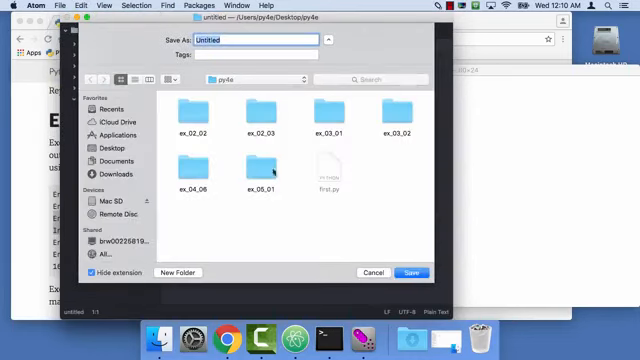
{"action": "double_click", "coordinate": [261, 170]}
{"action": "type", "text": "ex_05_01.py"}
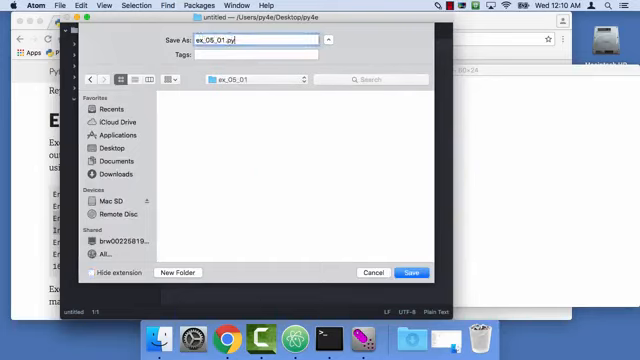
{"action": "left_click", "coordinate": [411, 272]}
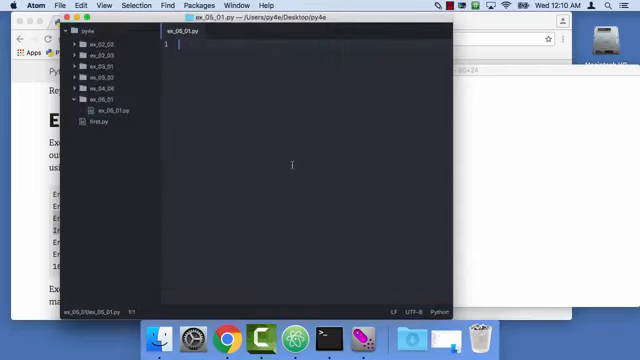
{"action": "mouse_move", "coordinate": [479, 176]}
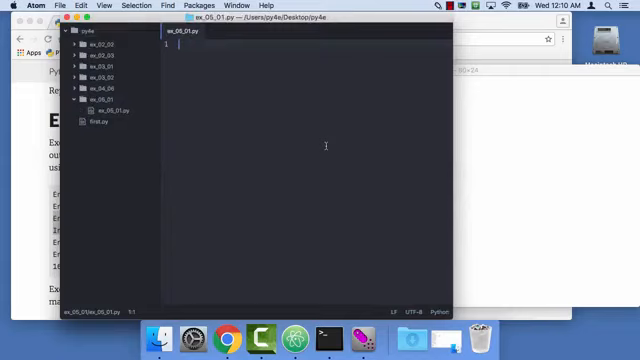
- Type print('Five') as line 1 of ex_05_01.py
{"action": "type", "text": "print()"}
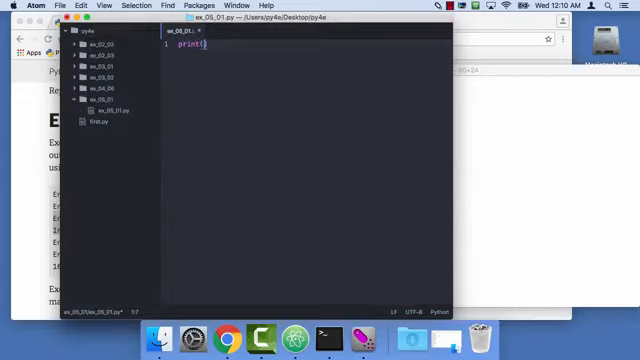
{"action": "type", "text": "'Five'"}
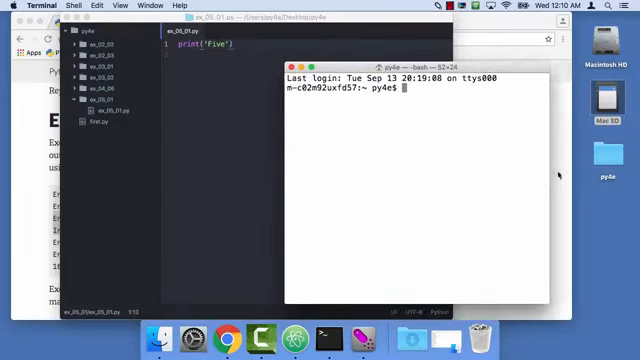
- Change into Desktop/py4e/ex_05_01 and run python3 ex_05_01.py
{"action": "type", "text": "cd Desktop/py4e/"}
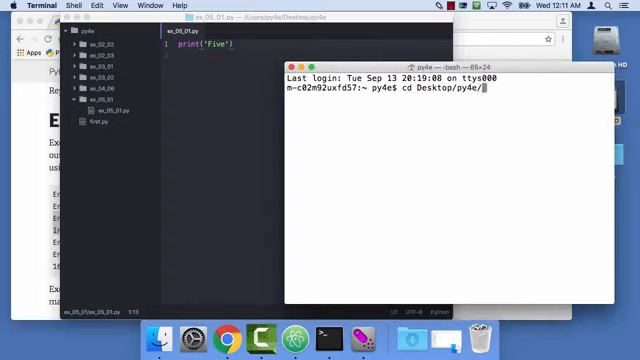
{"action": "type", "text": "ex_0"}
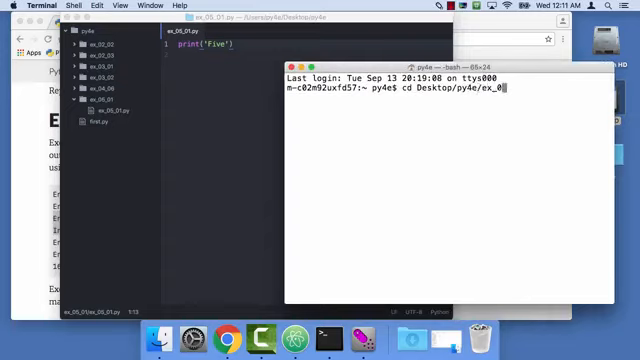
{"action": "type", "text": "5_01/"}
{"action": "type", "text": "ls"}
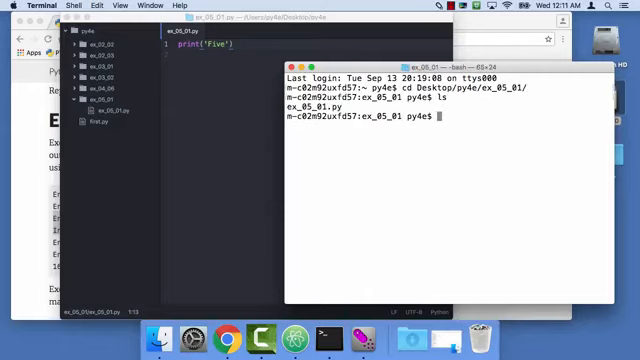
{"action": "type", "text": "python3"}
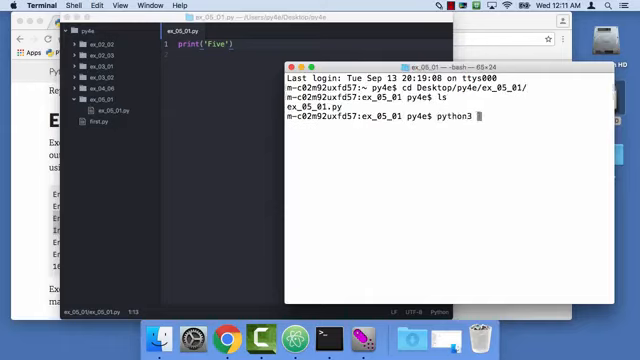
{"action": "type", "text": "ex_05_01.py"}
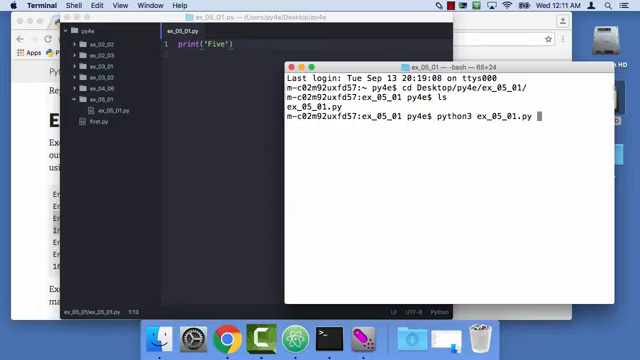
{"action": "key", "text": "Return"}
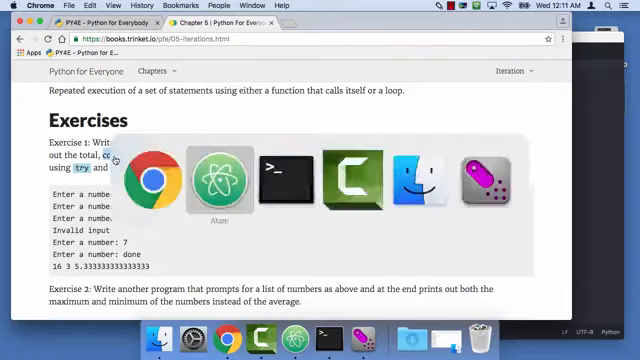
- Write num = 0, tot = 0.0, a while True: loop, and sval = input('Enter a number: ')
{"action": "left_click", "coordinate": [216, 178]}
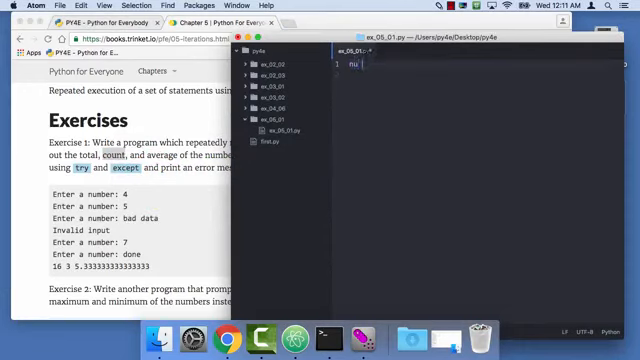
{"action": "type", "text": "m = 0"}
{"action": "left_click", "coordinate": [480, 74]}
{"action": "type", "text": "tot = 0.0"}
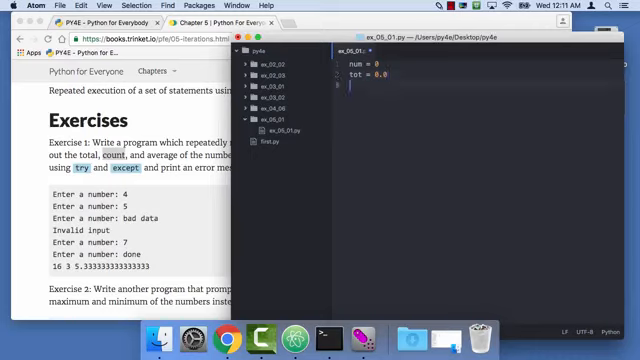
{"action": "type", "text": "while"}
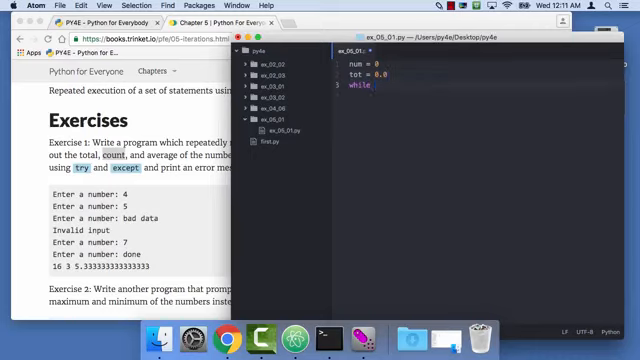
{"action": "type", "text": "Tre"}
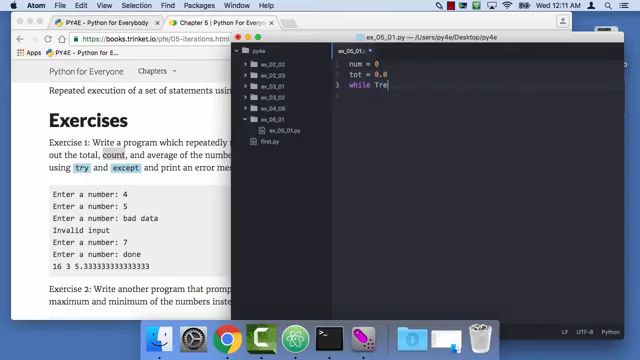
{"action": "type", "text": "ue :"}
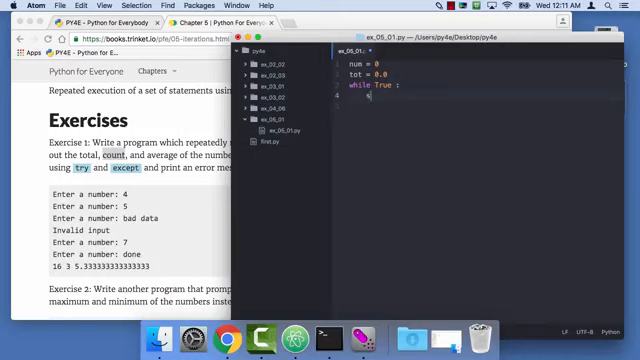
{"action": "type", "text": "sval = in"}
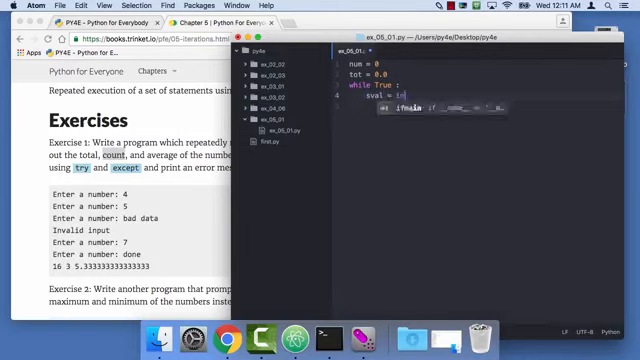
{"action": "type", "text": "nput()"}
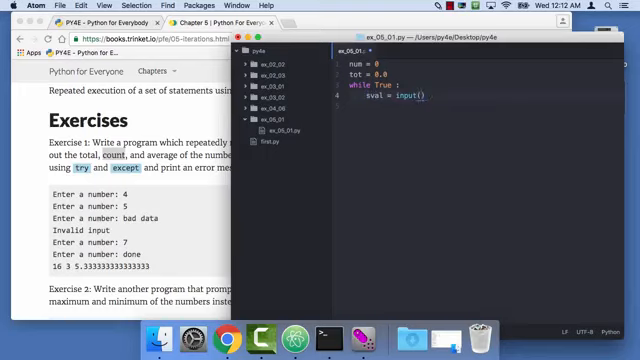
{"action": "type", "text": "'enter'"}
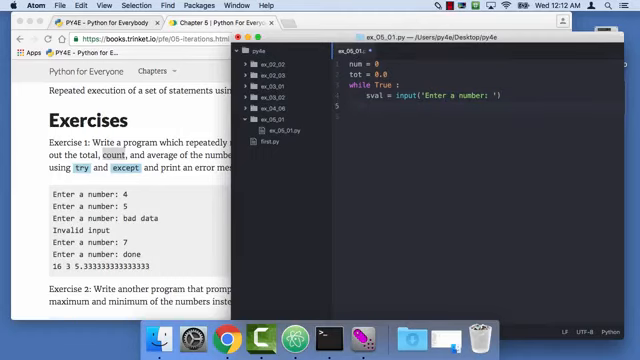
- Add fval = float(sval) and print(fval) inside the loop
{"action": "type", "text": "fval"}
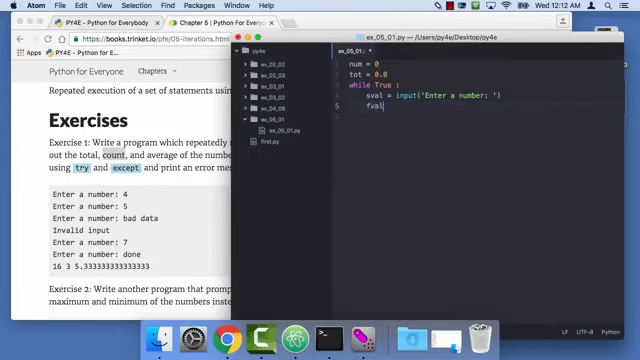
{"action": "type", "text": "= float("}
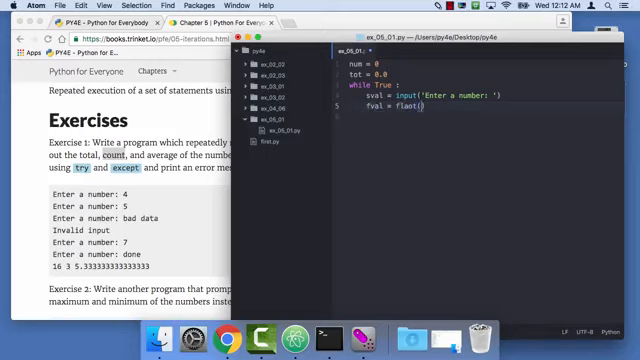
{"action": "key", "text": "BackSpace"}
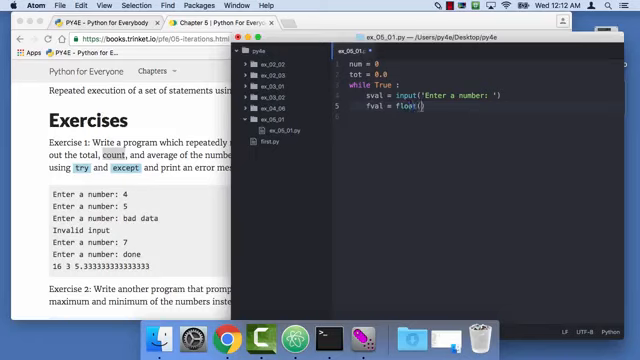
{"action": "type", "text": "sval"}
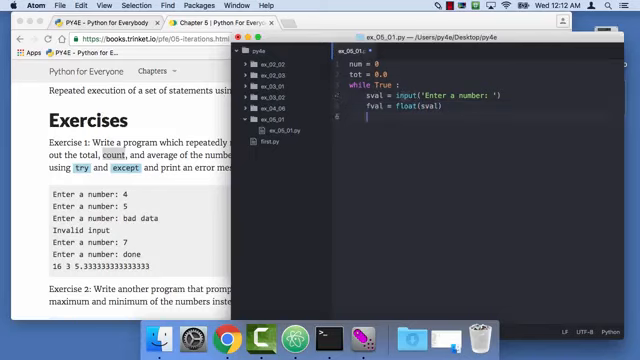
{"action": "type", "text": "print"}
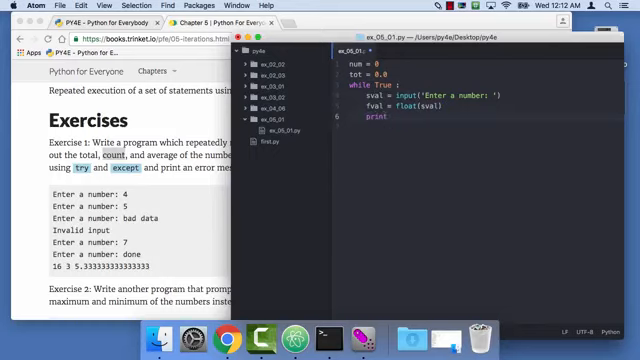
{"action": "type", "text": "(fval"}
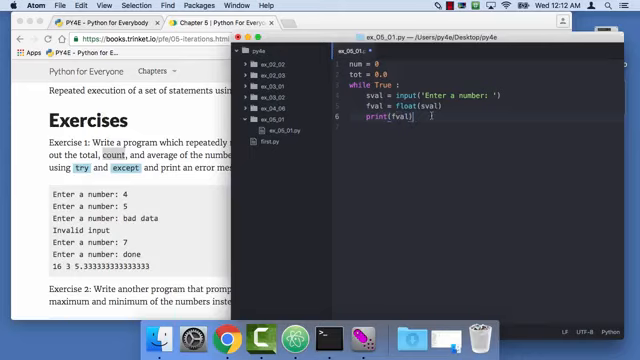
{"action": "key", "text": "enter"}
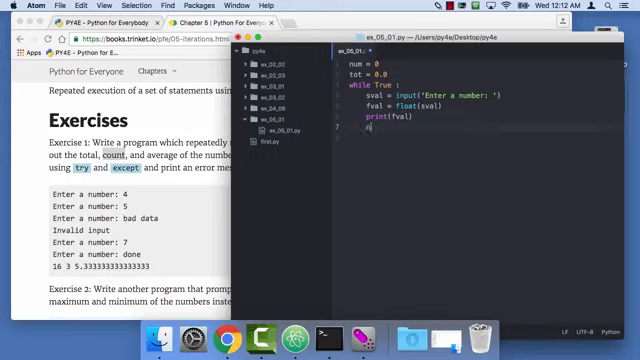
- Add num = num + 1 and tot = tot + fval to the loop
{"action": "type", "text": "num ="}
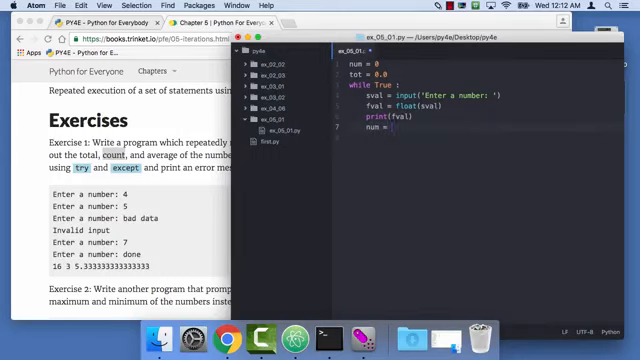
{"action": "type", "text": "num + 1"}
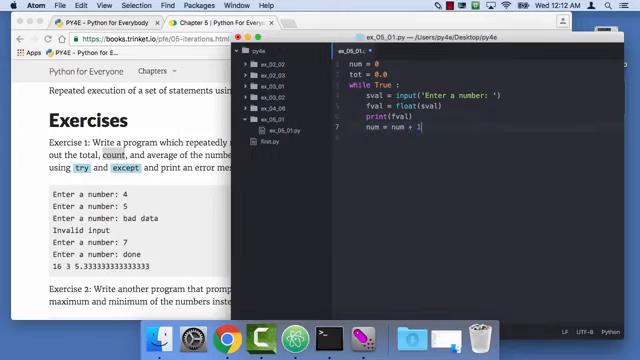
{"action": "type", "text": "tot"}
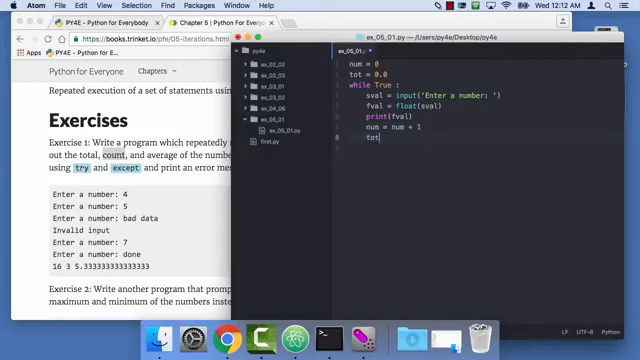
{"action": "type", "text": "="}
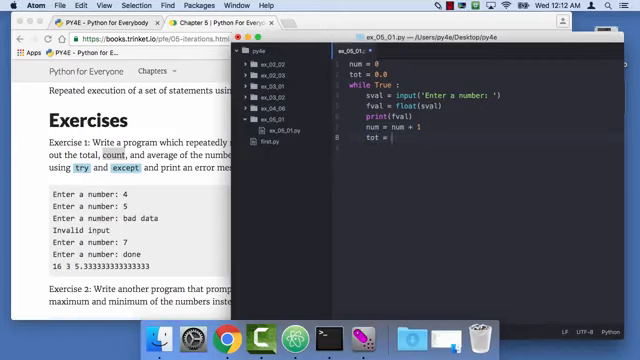
{"action": "type", "text": "fval"}
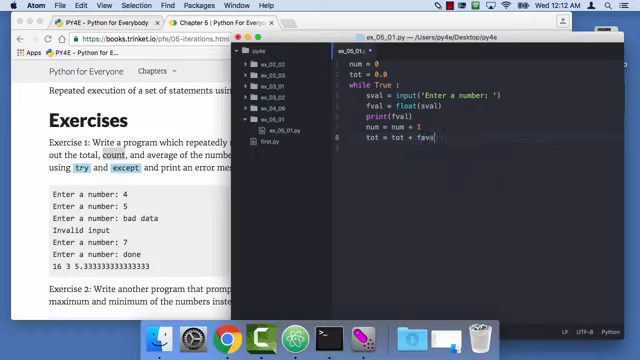
{"action": "key", "text": "Backspace"}
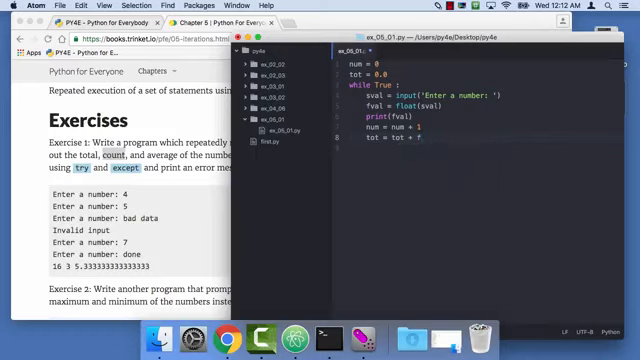
{"action": "type", "text": "fval"}
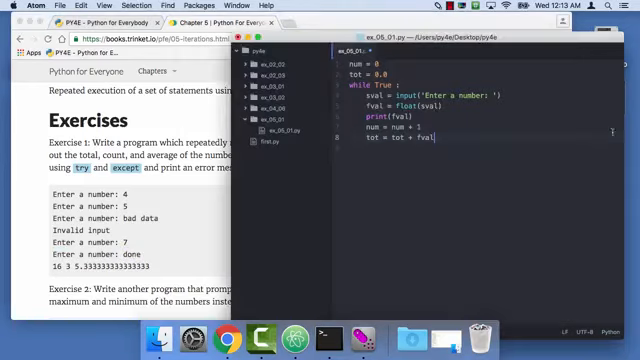
{"action": "left_click", "coordinate": [400, 106]}
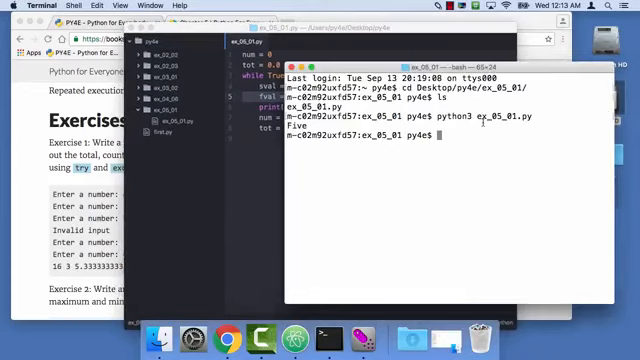
- Run python3 ex_05_01.py, entering 'bad' and 'done' to trigger ValueError tracebacks
{"action": "type", "text": "python3 ex_05_01.py"}
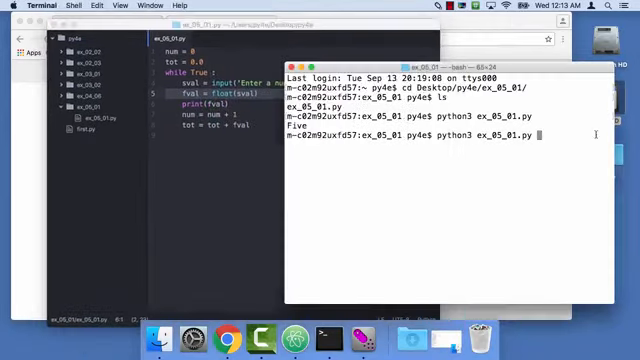
{"action": "key", "text": "Return"}
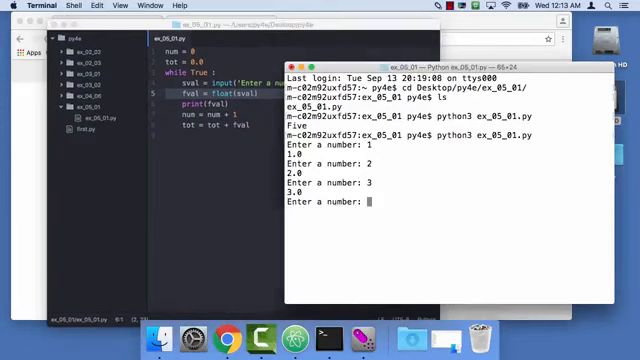
{"action": "type", "text": "bad"}
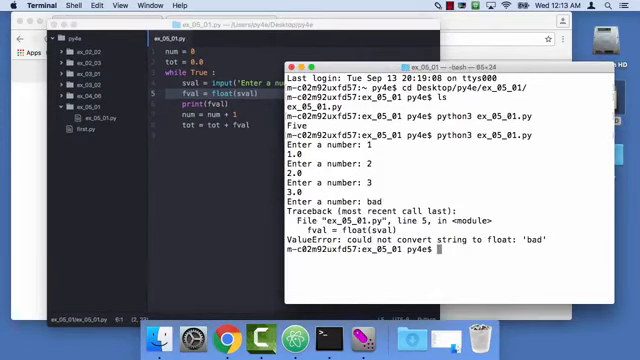
{"action": "double_click", "coordinate": [345, 232]}
{"action": "type", "text": "d"}
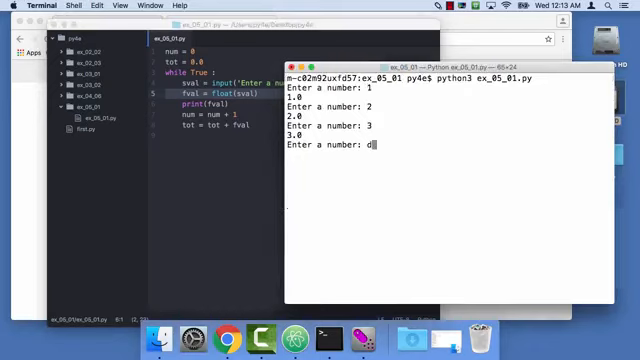
{"action": "key", "text": "Return"}
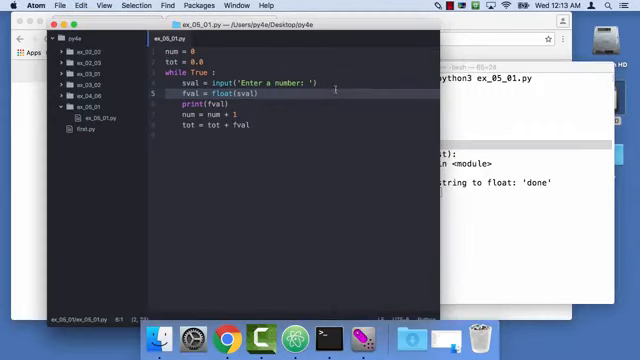
- Add if sval == 'done': break inside the loop
{"action": "type", "text": "if"}
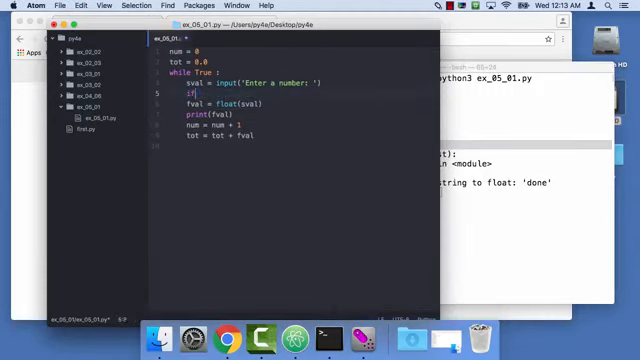
{"action": "type", "text": "sval =="}
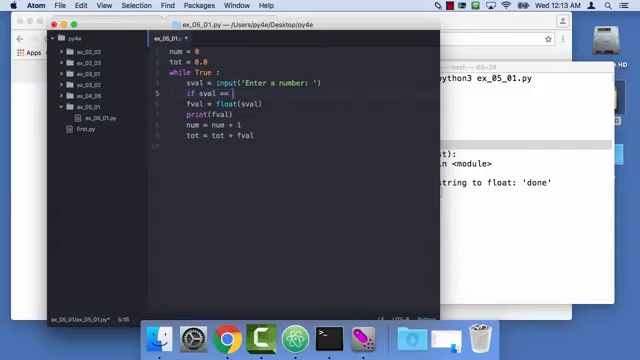
{"action": "type", "text": "'done' :"}
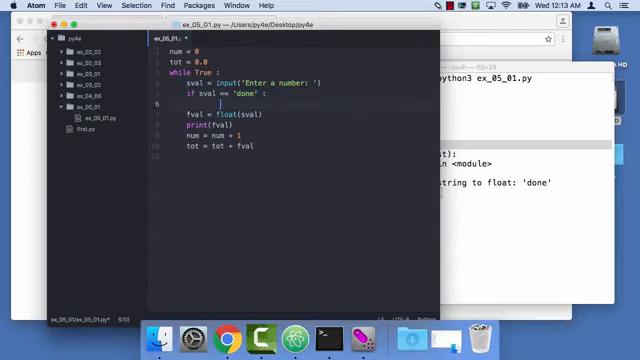
{"action": "type", "text": "break"}
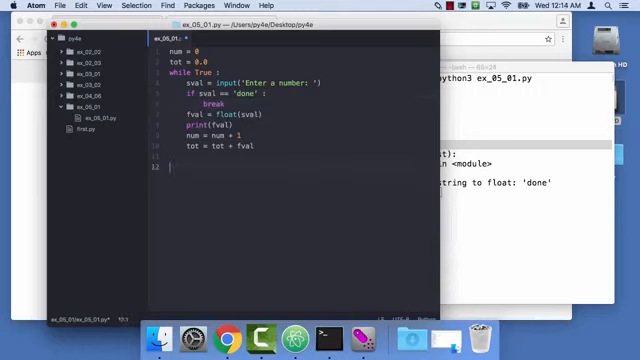
- After the loop, print 'ALL DONE' and print(tot, num, tot/num)
{"action": "type", "text": "print()"}
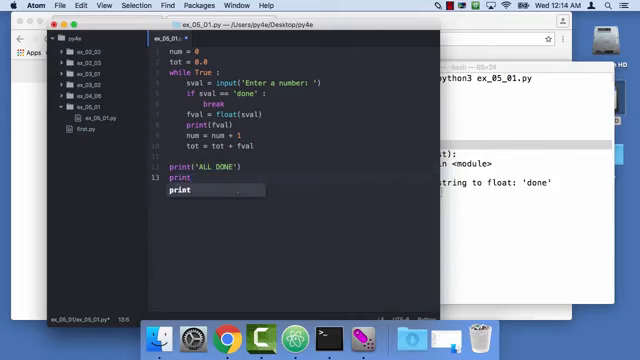
{"action": "type", "text": "()"}
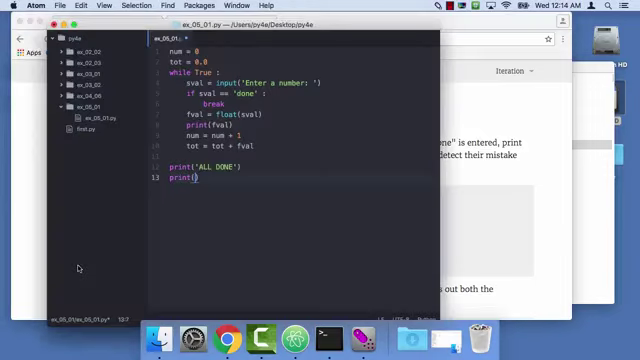
{"action": "type", "text": "tot,"}
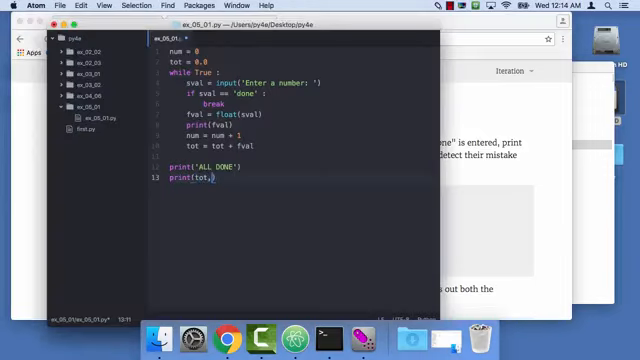
{"action": "type", "text": "num,"}
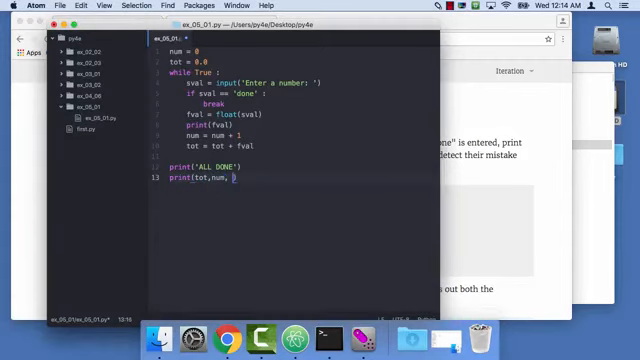
{"action": "type", "text": "tot"}
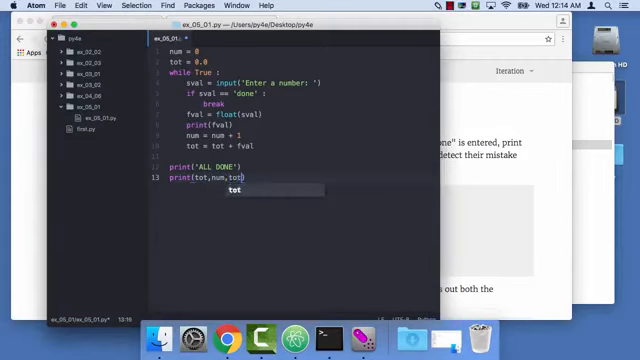
{"action": "type", "text": "/num"}
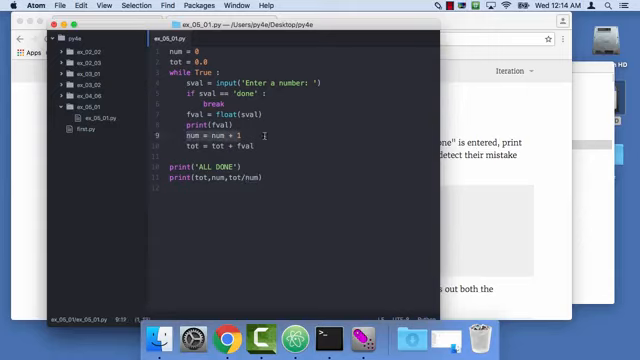
{"action": "double_click", "coordinate": [200, 131]}
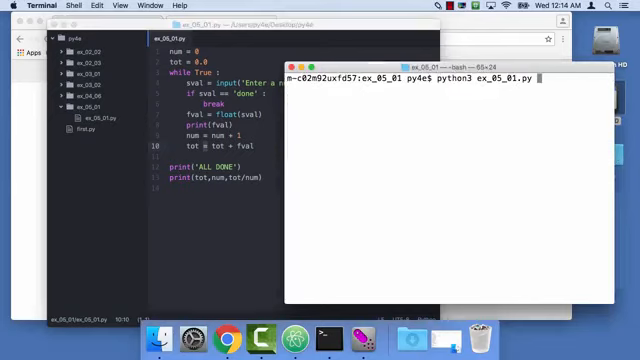
- Run the script ending with 'done', then rerun with junk input 'sjkl', causing ValueError
{"action": "key", "text": "Return"}
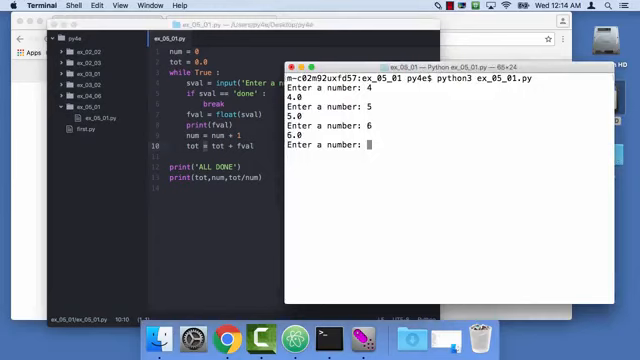
{"action": "type", "text": "done"}
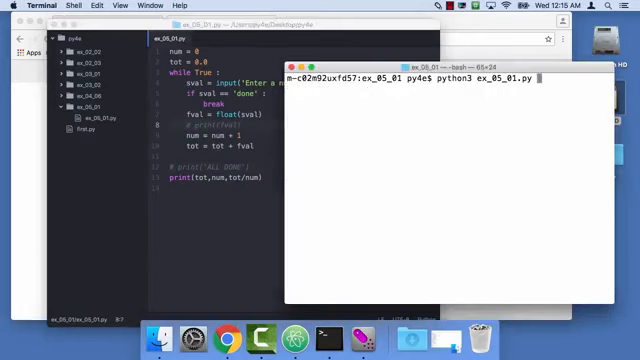
{"action": "key", "text": "Return"}
{"action": "type", "text": "sljdd"}
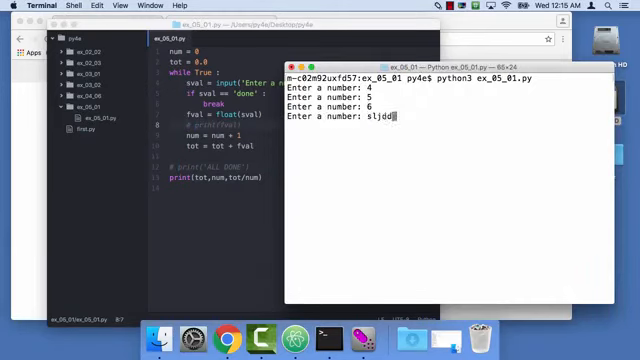
{"action": "type", "text": "sjkl"}
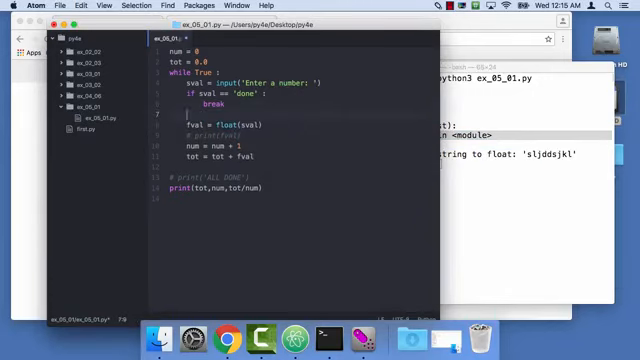
- Type try: above the fval = float(sval) line and start a new line
{"action": "type", "text": "try:"}
{"action": "type", "text": "except"}
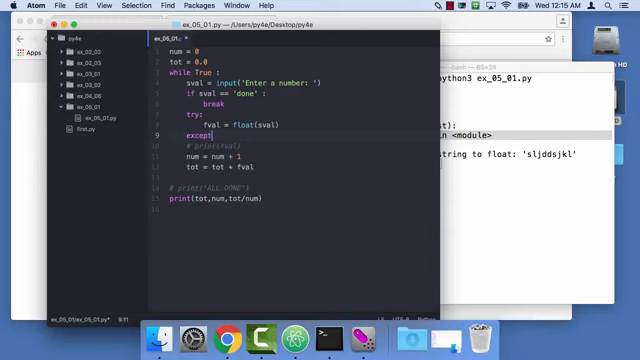
{"action": "key", "text": "enter"}
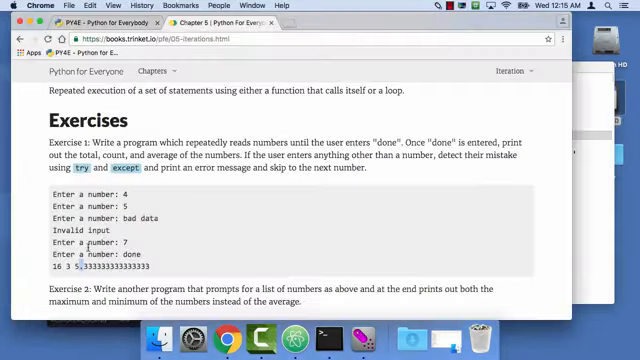
- Check the sample's 'Invalid input' message in Chrome, then return to the Atom code
{"action": "double_click", "coordinate": [71, 229]}
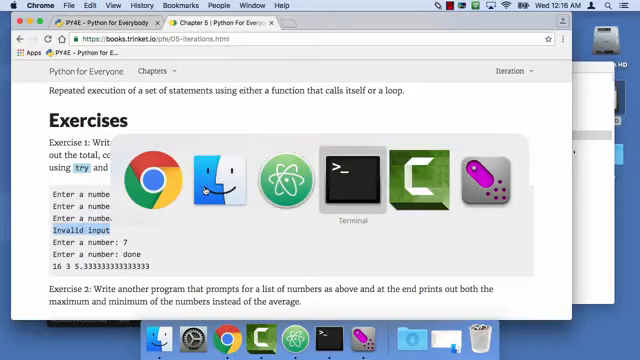
{"action": "left_click", "coordinate": [290, 186]}
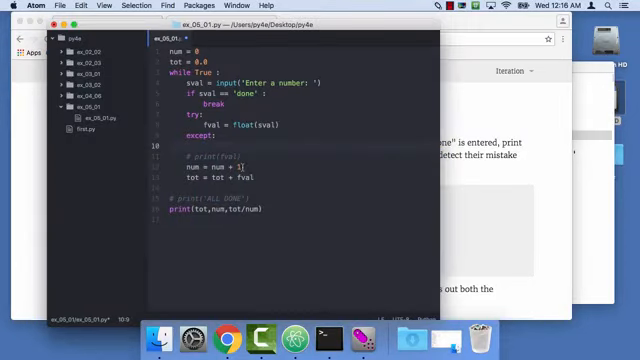
- Add print('Invalid input') under the except clause, followed by continue
{"action": "type", "text": "print('Invalid input')"}
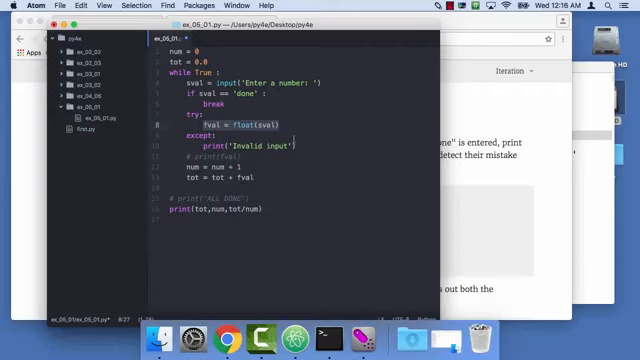
{"action": "left_click", "coordinate": [295, 147]}
{"action": "type", "text": "continue"}
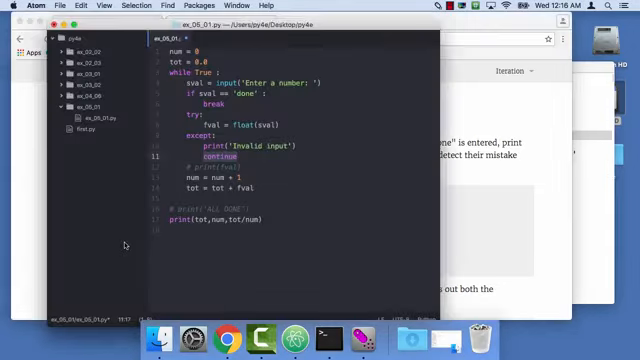
{"action": "mouse_move", "coordinate": [521, 216]}
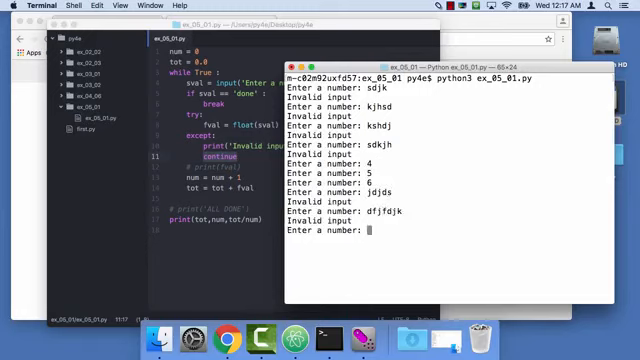
- Finish the Terminal test run with 'done', printing 15.0 3 5.0 after the invalid entries
{"action": "type", "text": "done"}
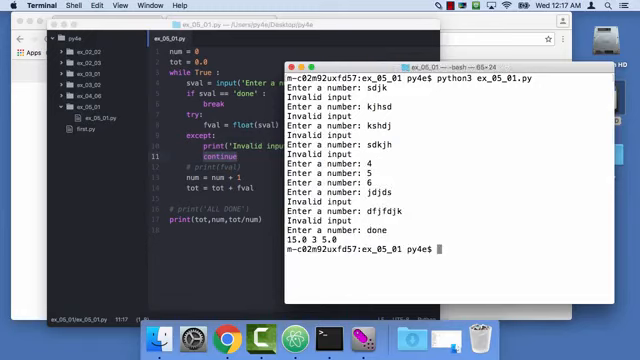